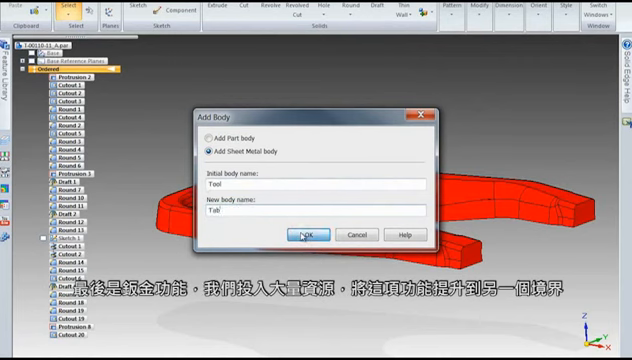
Step: Confirm adding a sheet metal body named 'Tab' to the part
{"action": "left_click", "coordinate": [307, 234]}
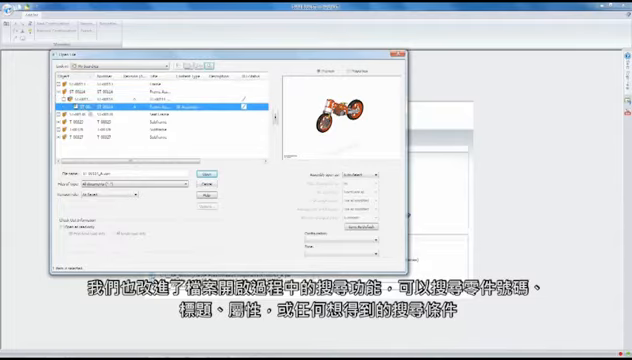
Step: Select the motorcycle assembly in the File Open list to preview it
{"action": "left_click", "coordinate": [210, 172]}
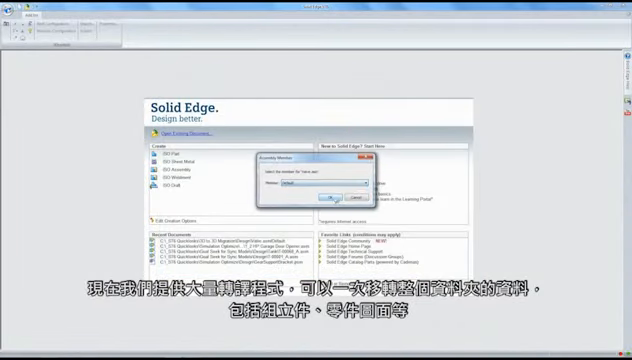
Step: Open the handheld device assembly using the Default member
{"action": "left_click", "coordinate": [341, 193]}
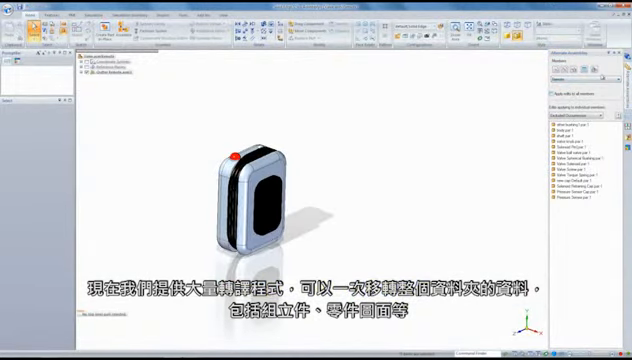